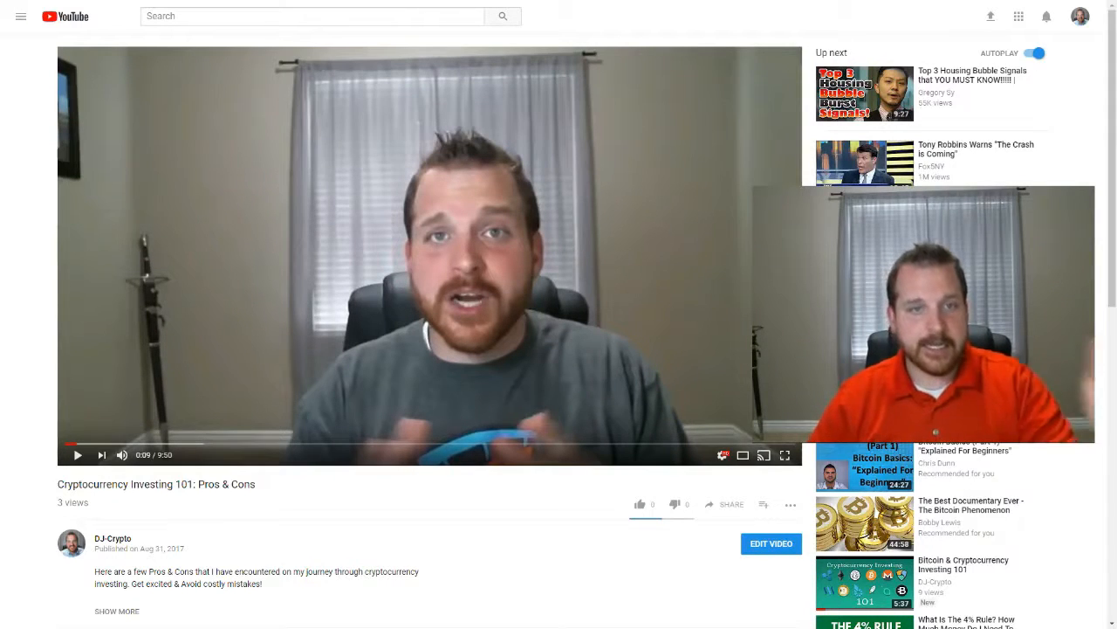
- Scroll the sign-up form and confirm the 18-or-older and User Agreement checkbox
scroll(down, 3)
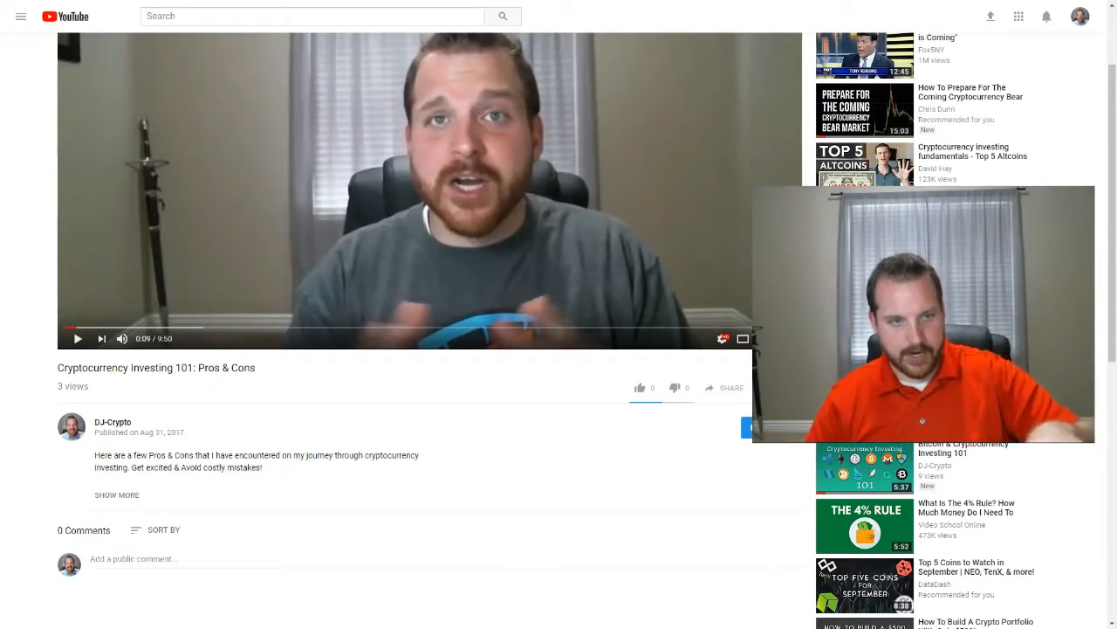
click(116, 495)
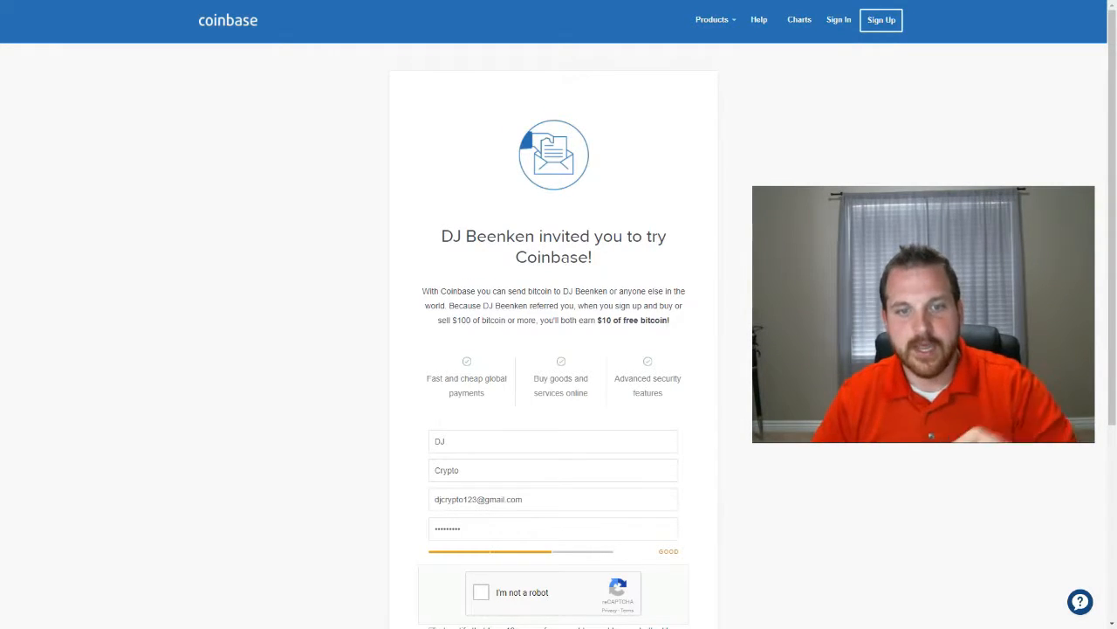
- Pass the reCAPTCHA robot check, tick the age checkbox and submit the sign-up
scroll(down, 3)
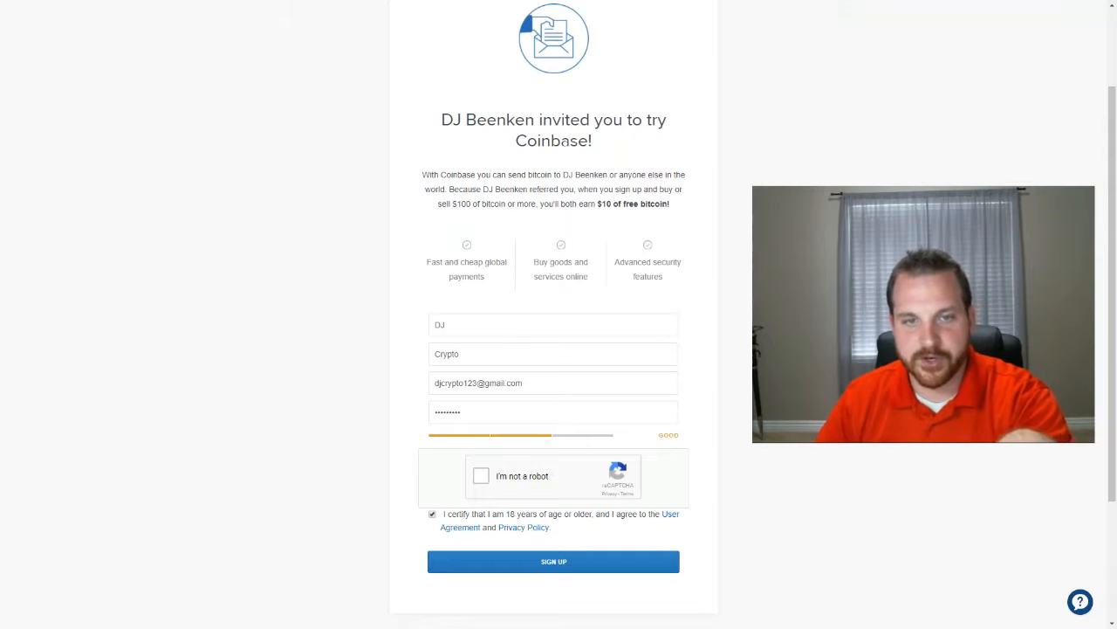
double_click(446, 354)
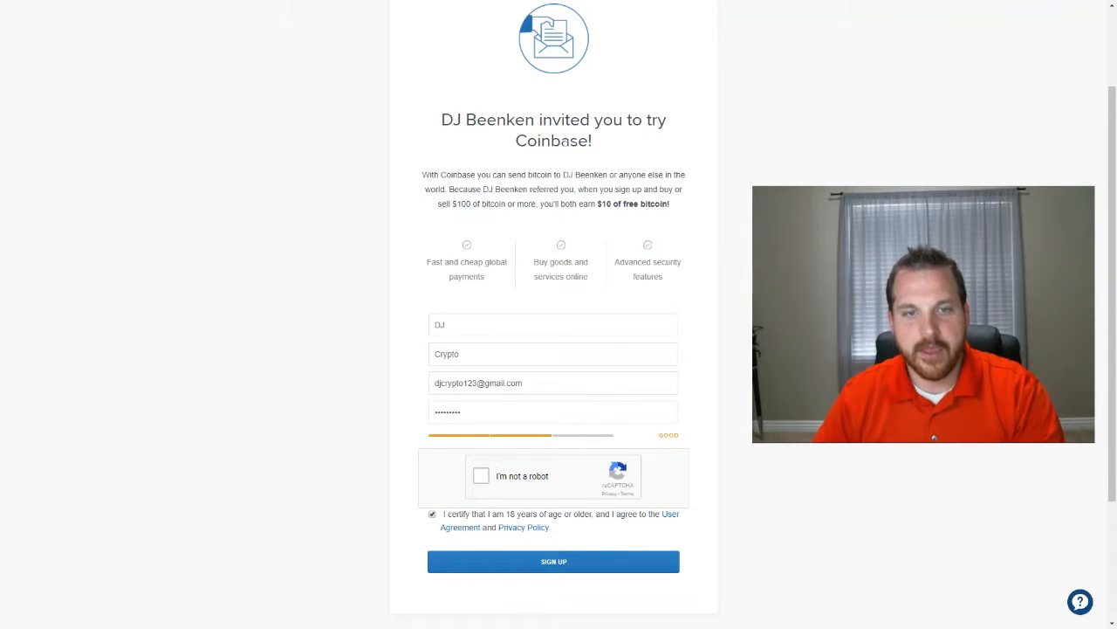
click(553, 382)
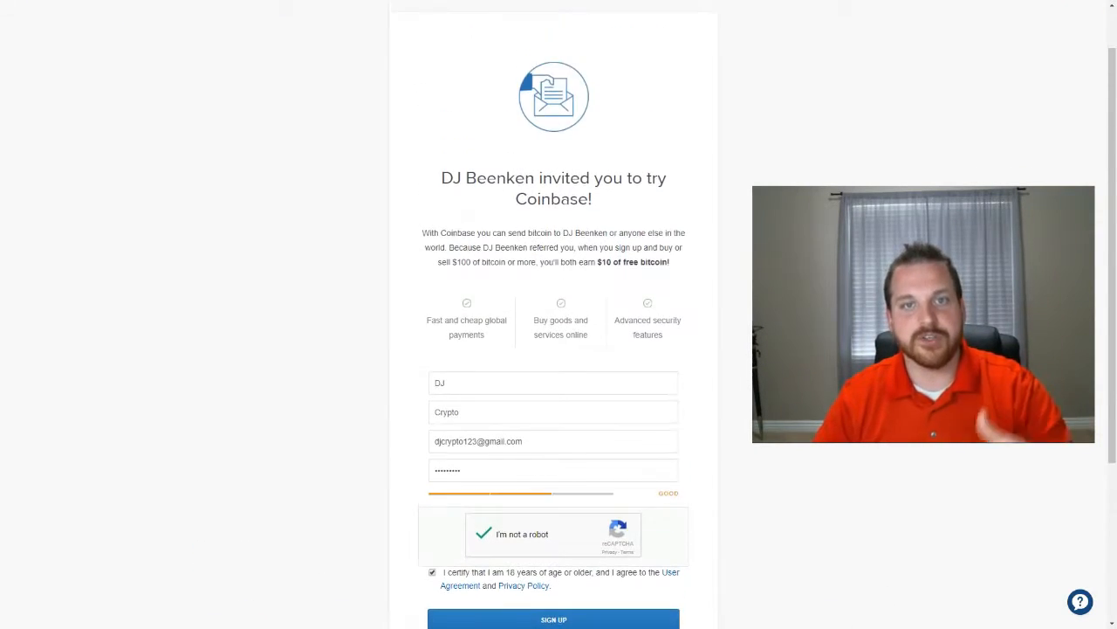
scroll(down, 3)
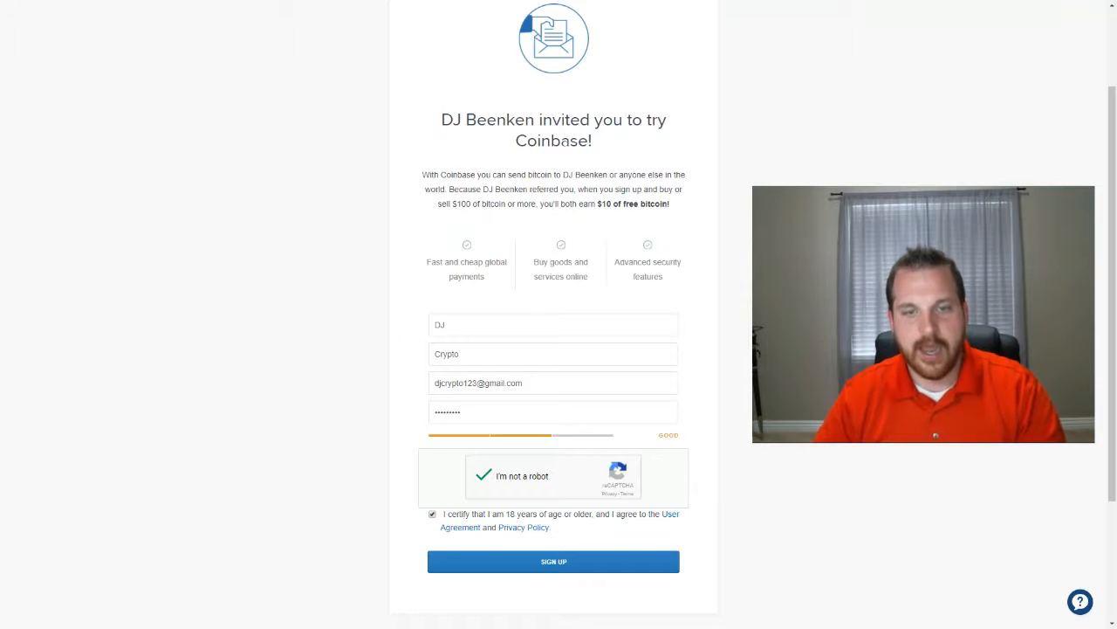
click(554, 561)
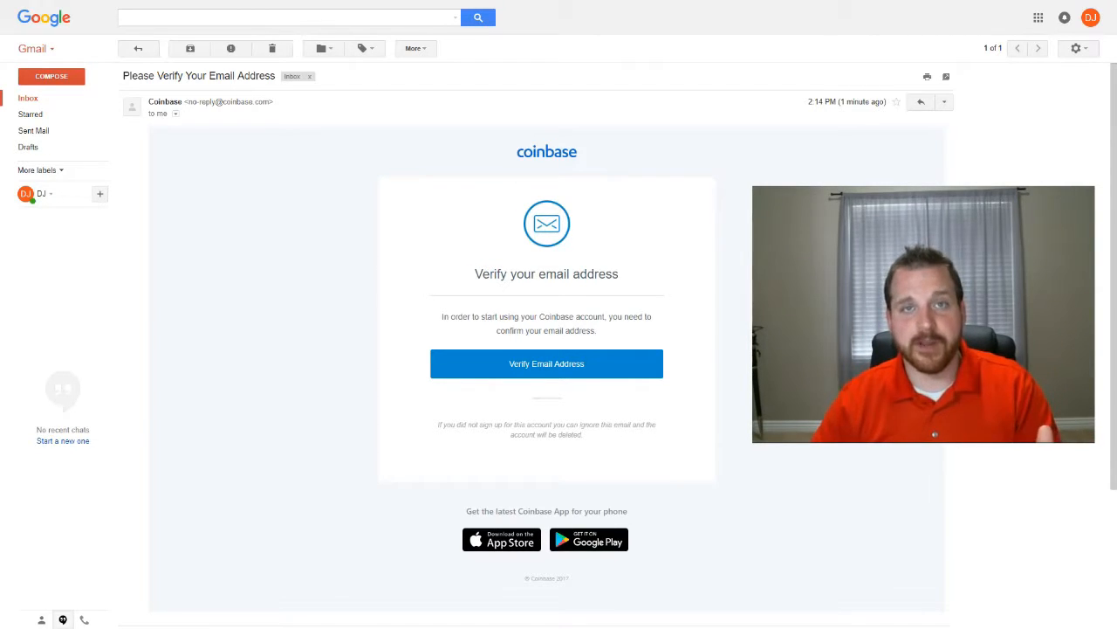
- Confirm the account email with the Verify Email Address button in Gmail
click(547, 363)
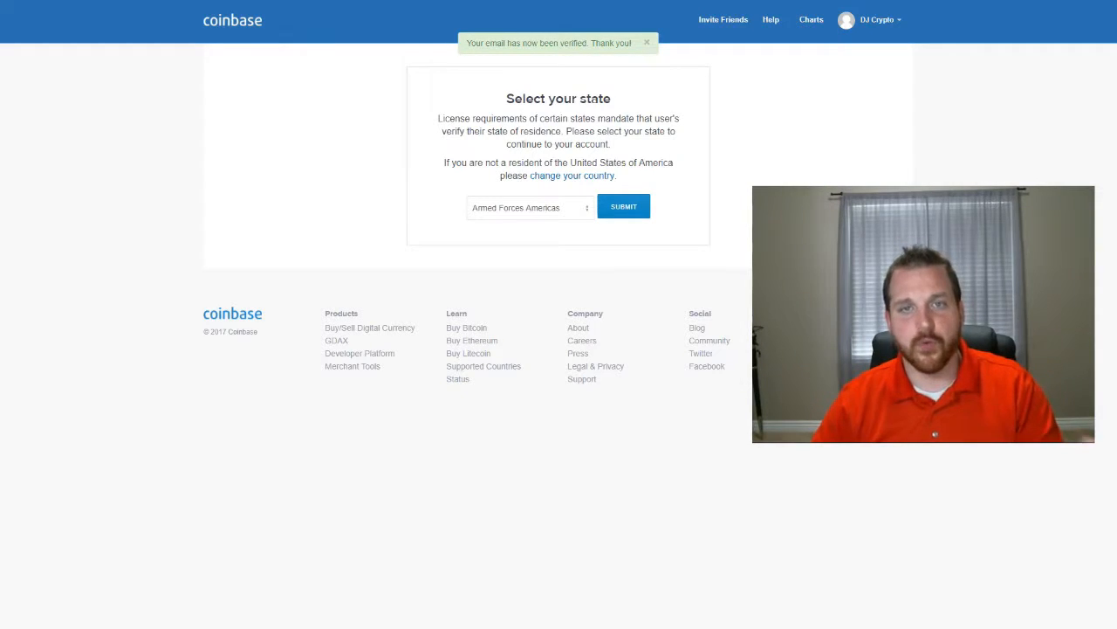
- Pick Utah from the state dropdown and submit it
click(528, 208)
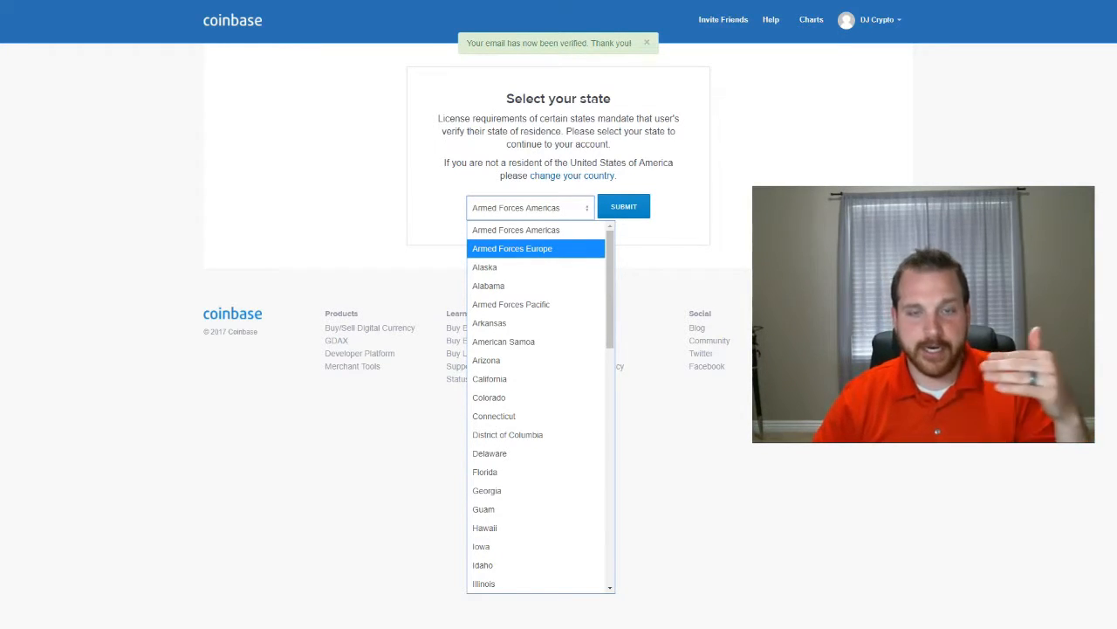
scroll(down, 3)
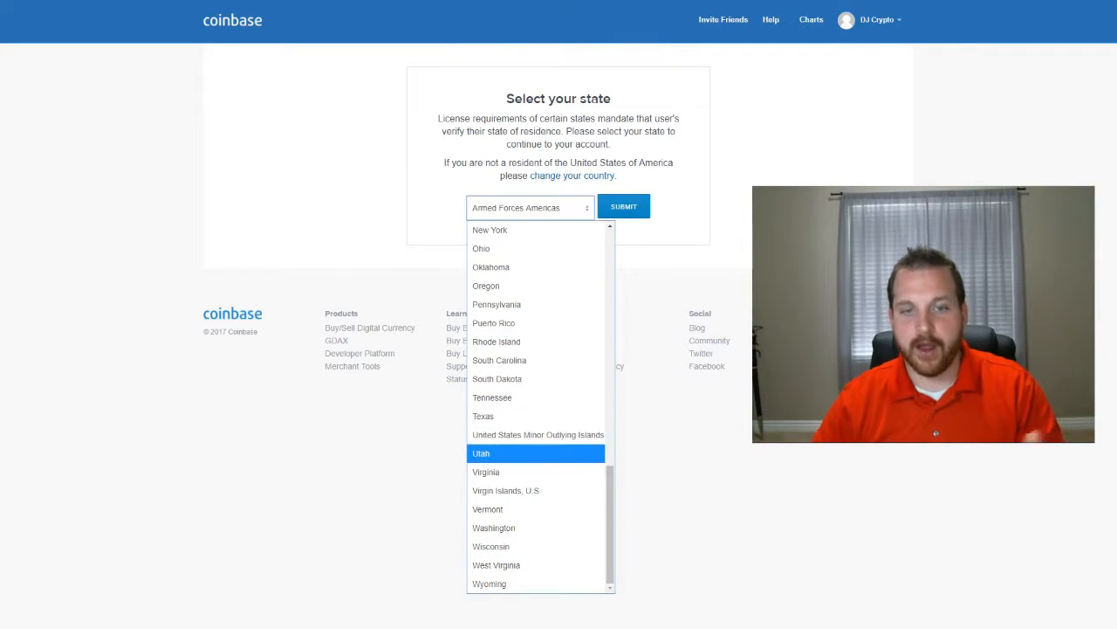
click(481, 453)
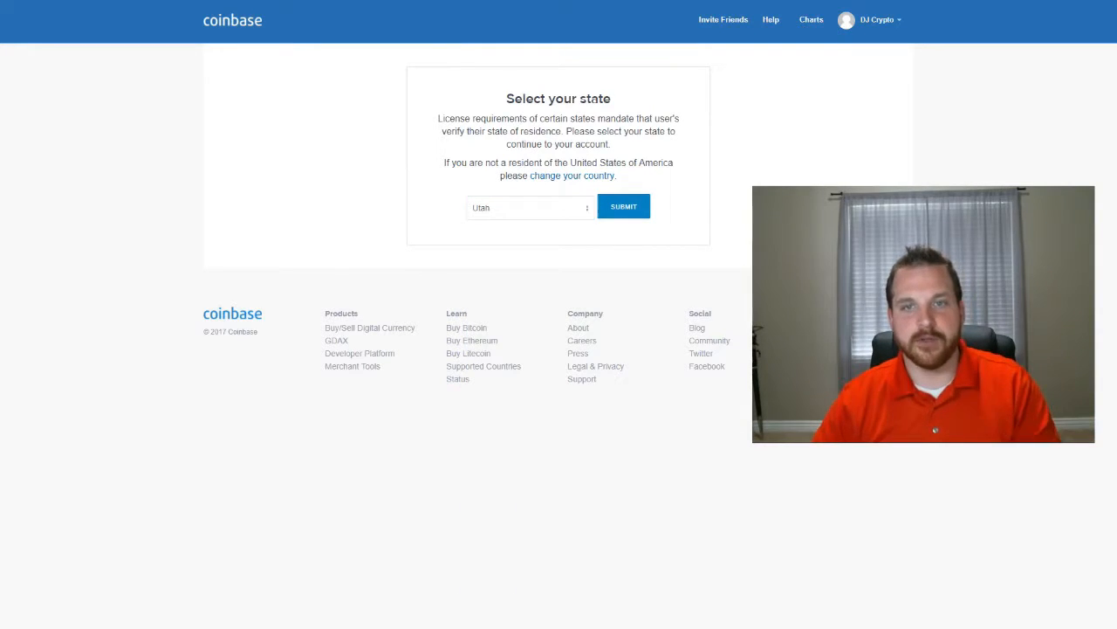
click(623, 206)
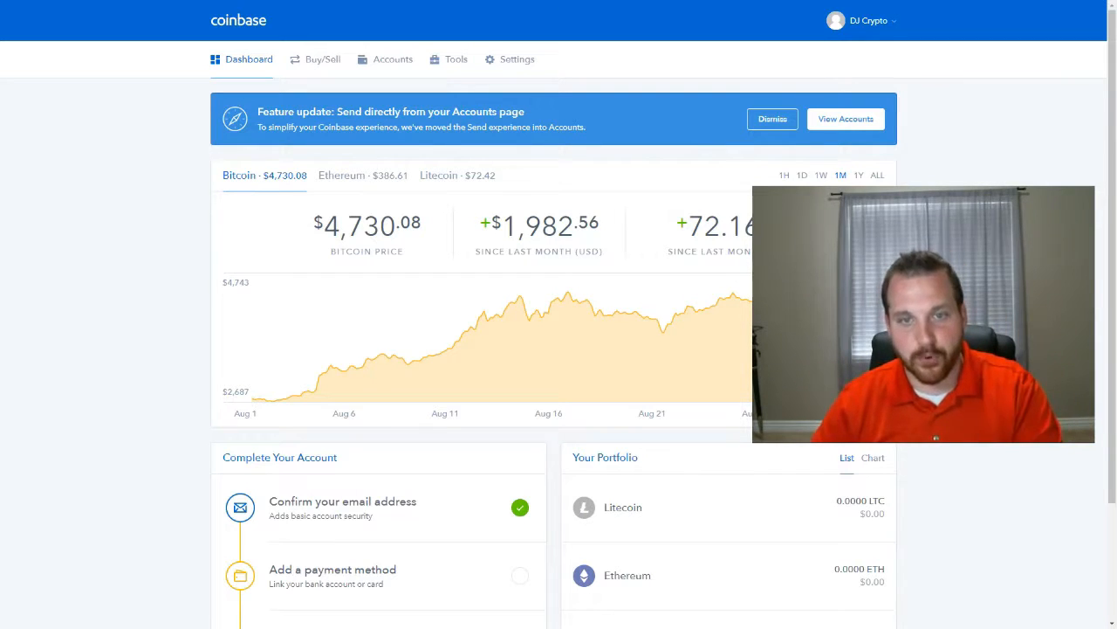
mouse_move(429, 353)
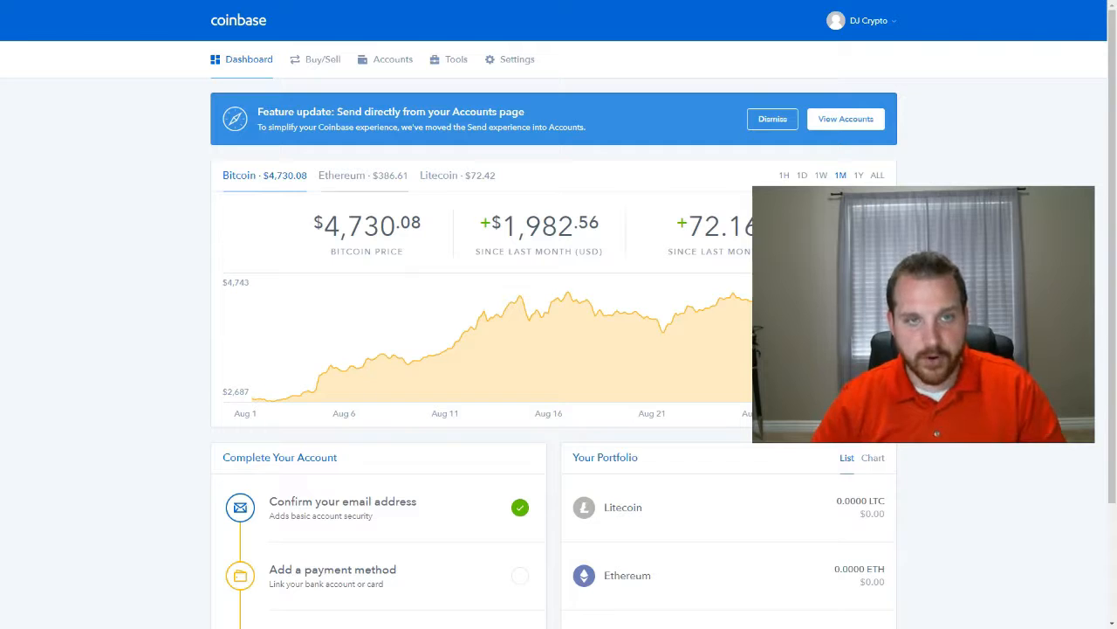
- Compare the Litecoin, Ethereum and Bitcoin price charts, then go to Buy/Sell
click(439, 175)
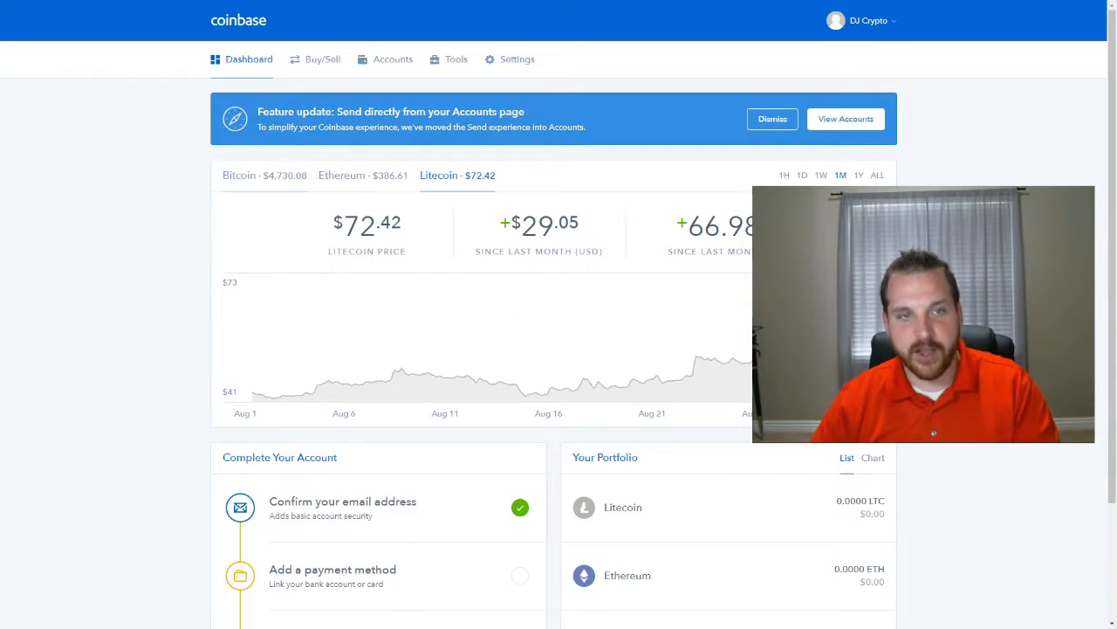
click(341, 174)
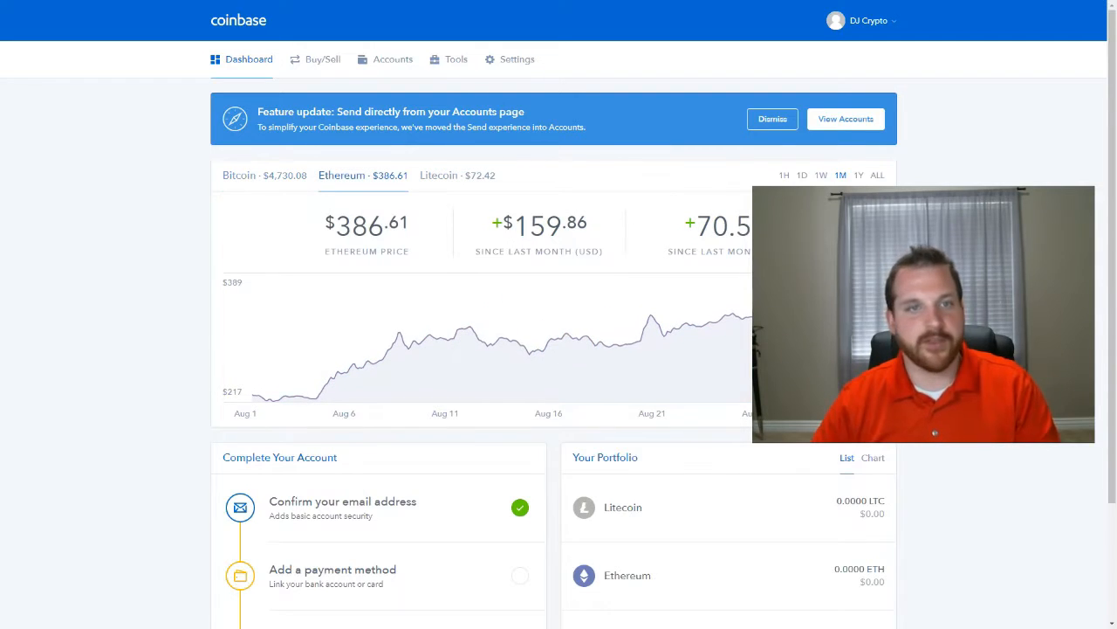
click(438, 175)
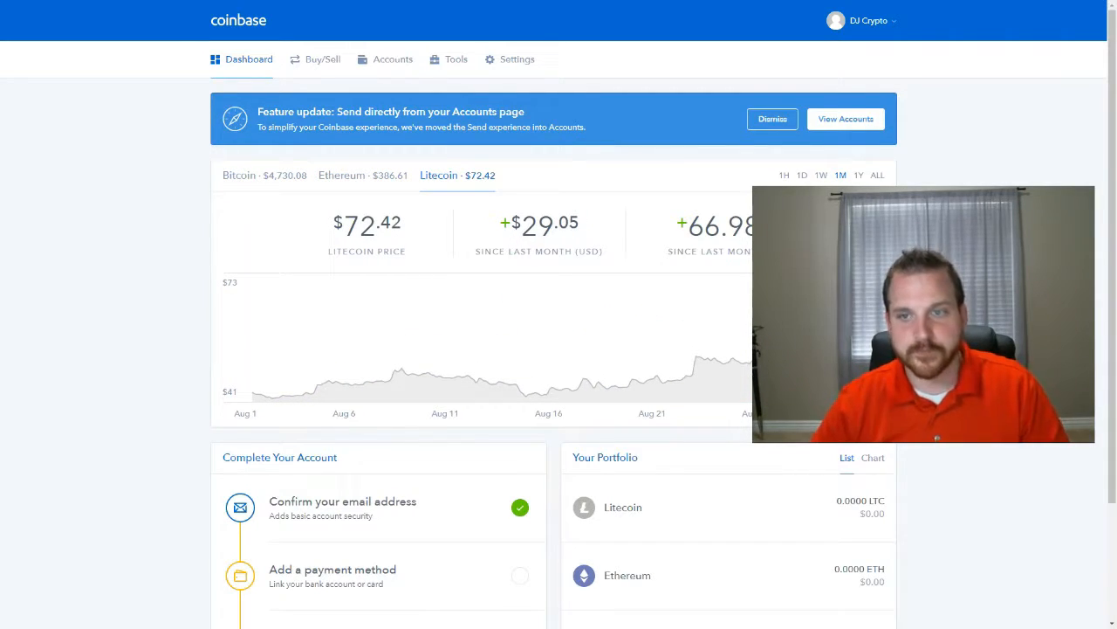
click(341, 174)
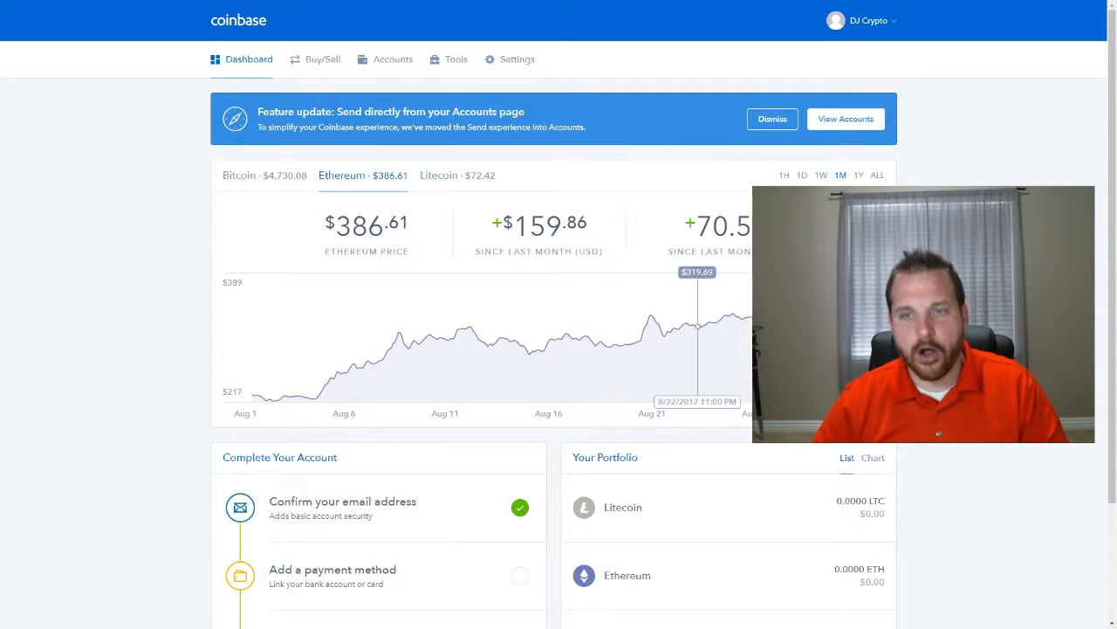
click(239, 175)
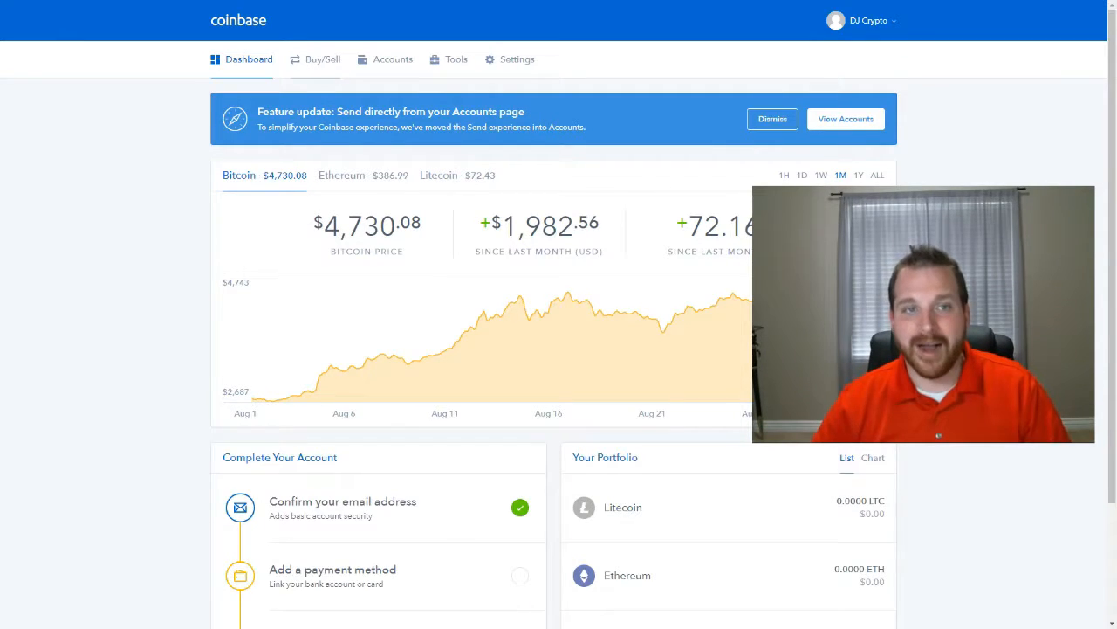
click(328, 59)
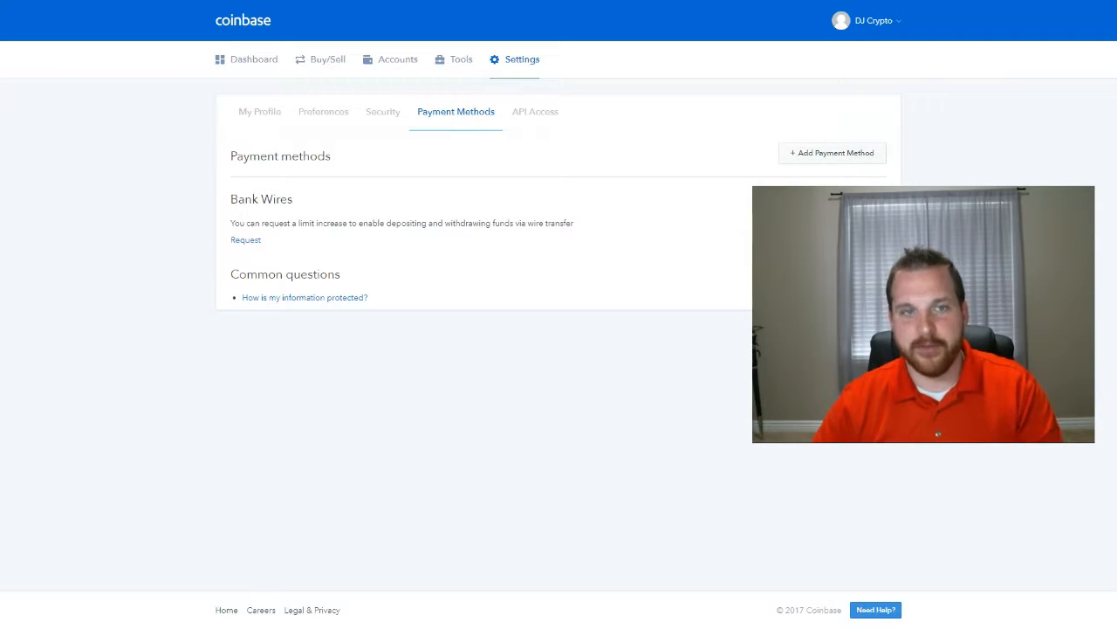
- Leave Payment Methods settings and return to the Dashboard
click(830, 153)
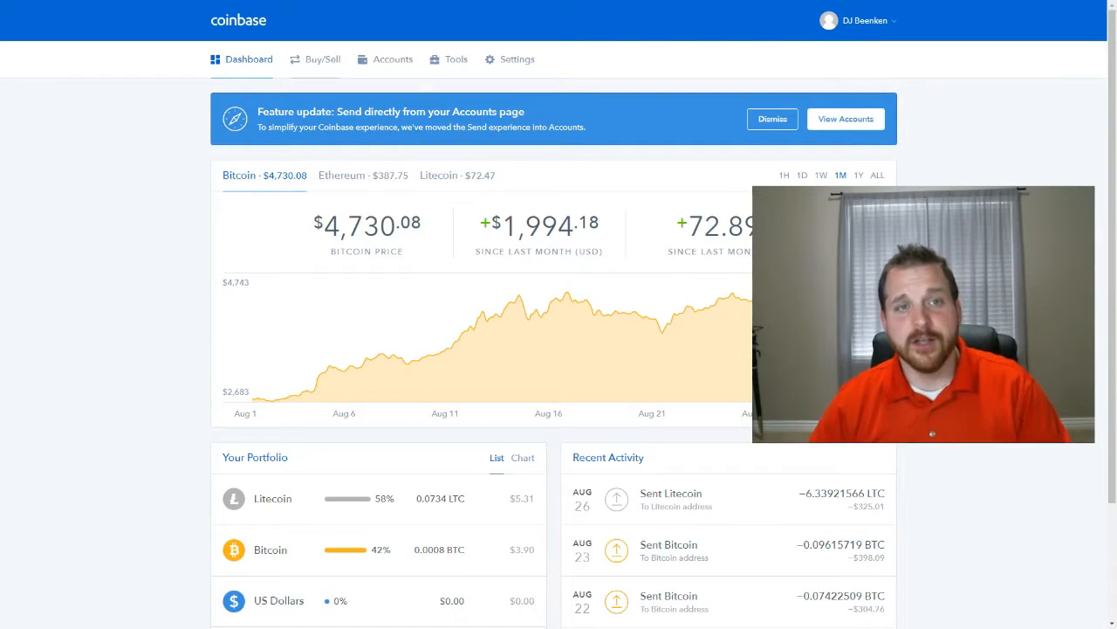
- Open Buy/Sell and cycle through Ethereum and Litecoin, ending on Bitcoin
click(321, 59)
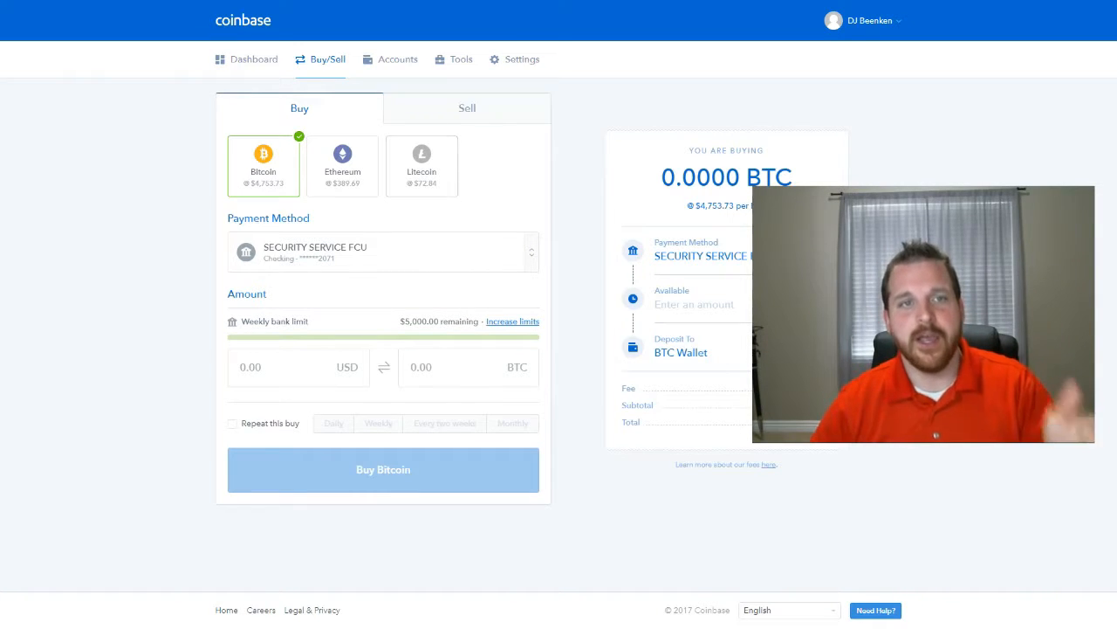
click(342, 165)
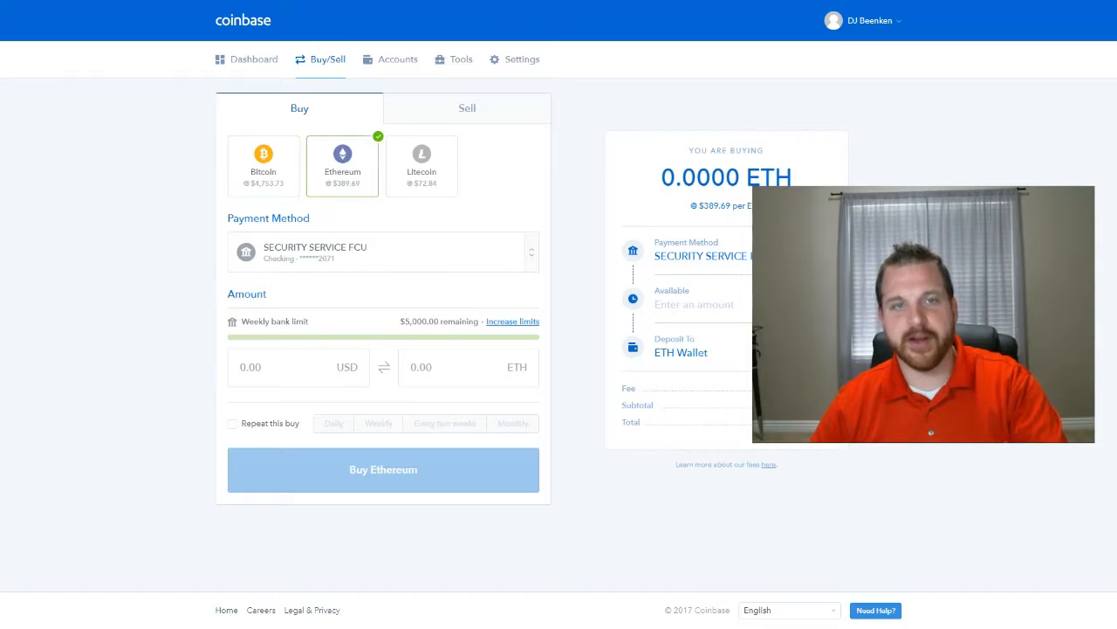
click(422, 165)
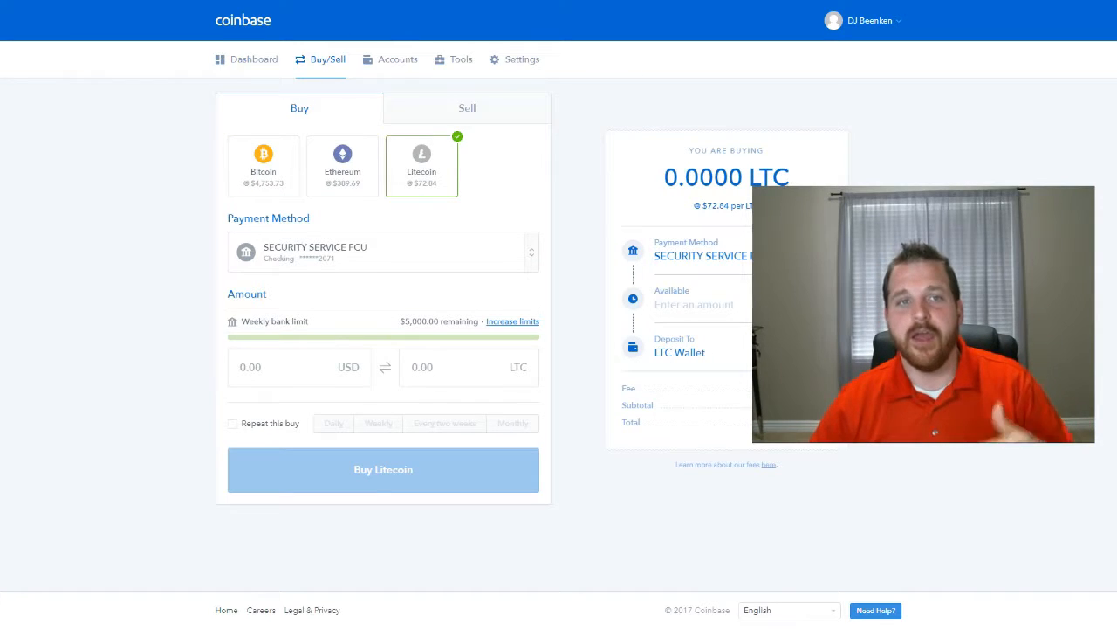
click(263, 166)
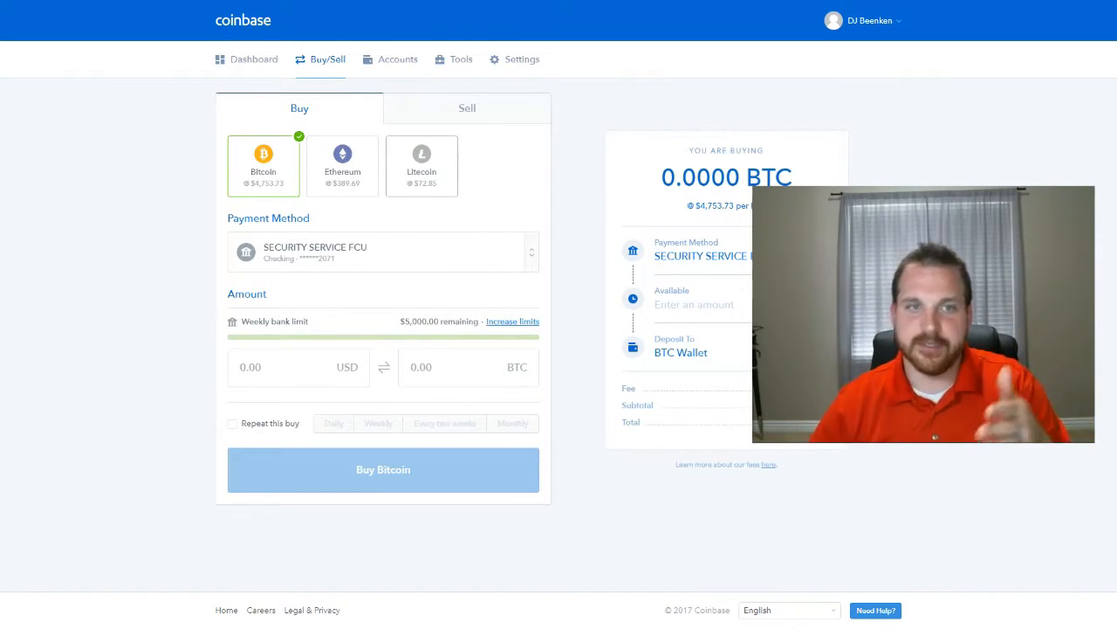
click(342, 165)
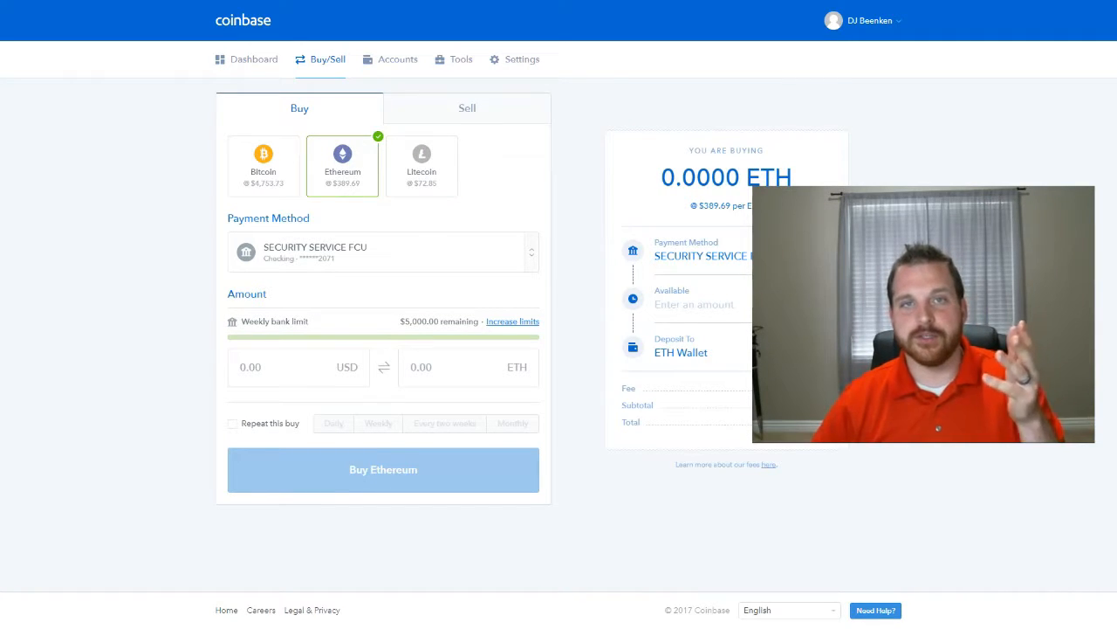
click(263, 166)
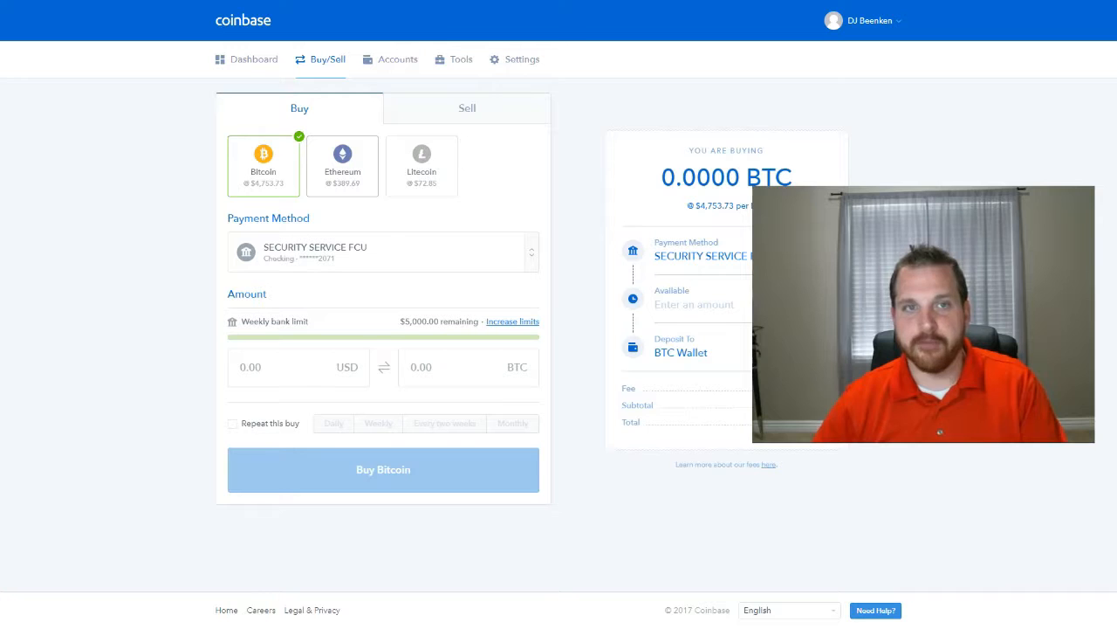
- Switch the purchase to Litecoin and back to Bitcoin, revealing the debit card option
click(422, 166)
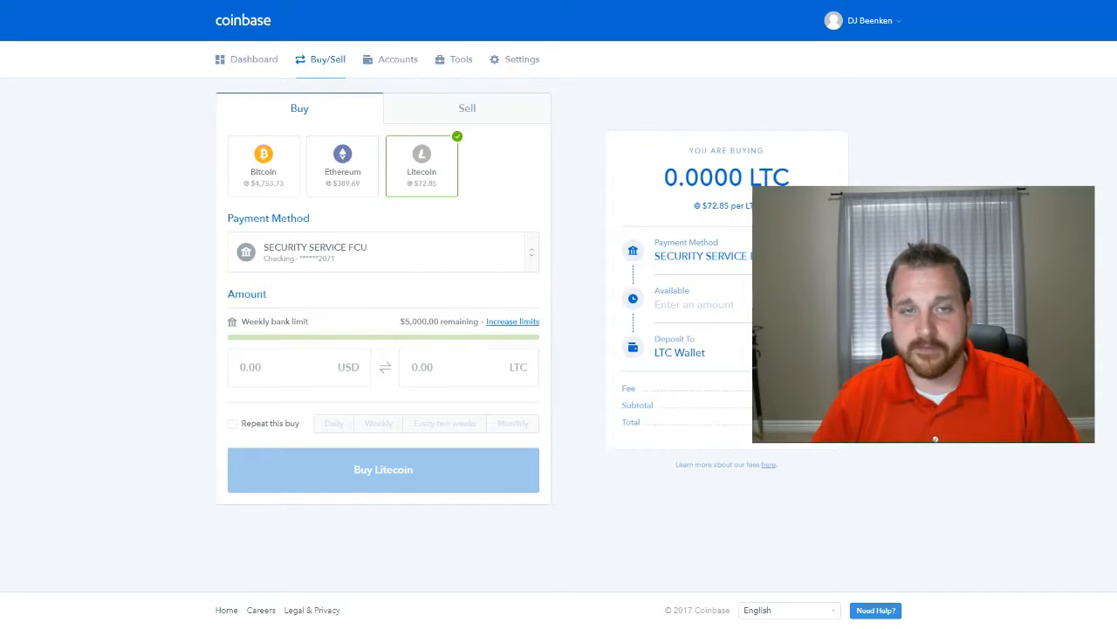
click(263, 166)
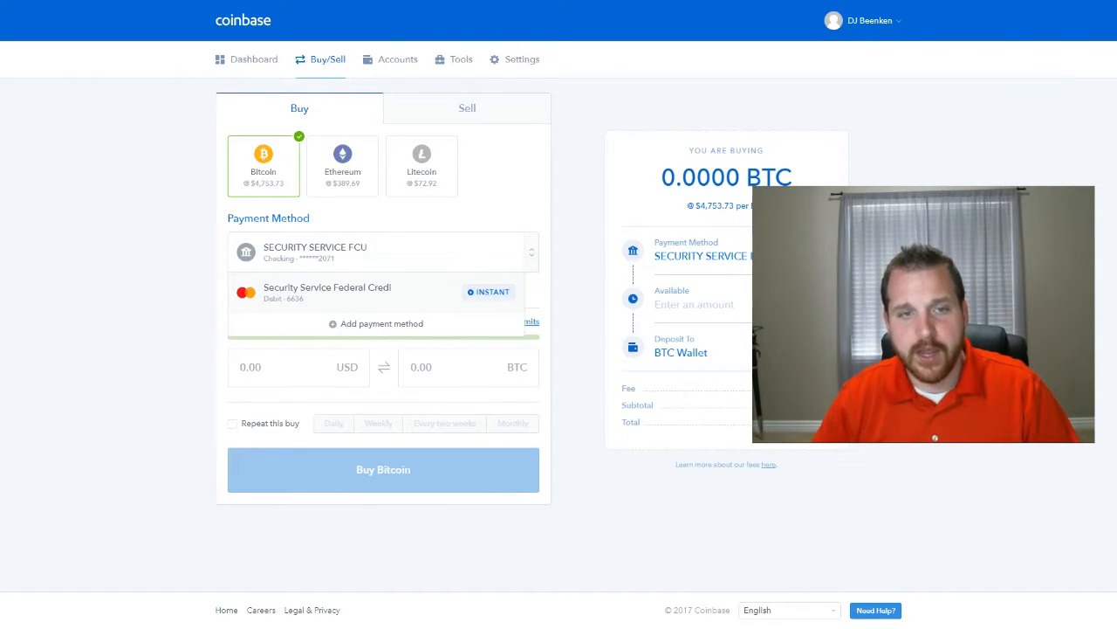
- Pay $100 by debit card and switch the purchase to Ethereum (about 0.2468 ETH)
click(327, 292)
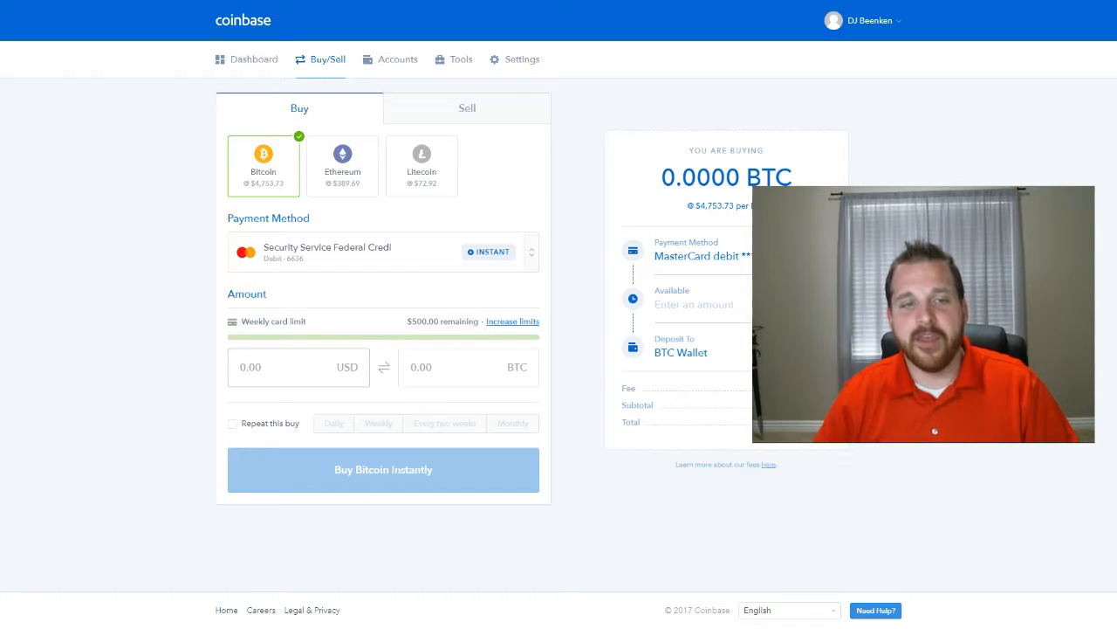
text(1)
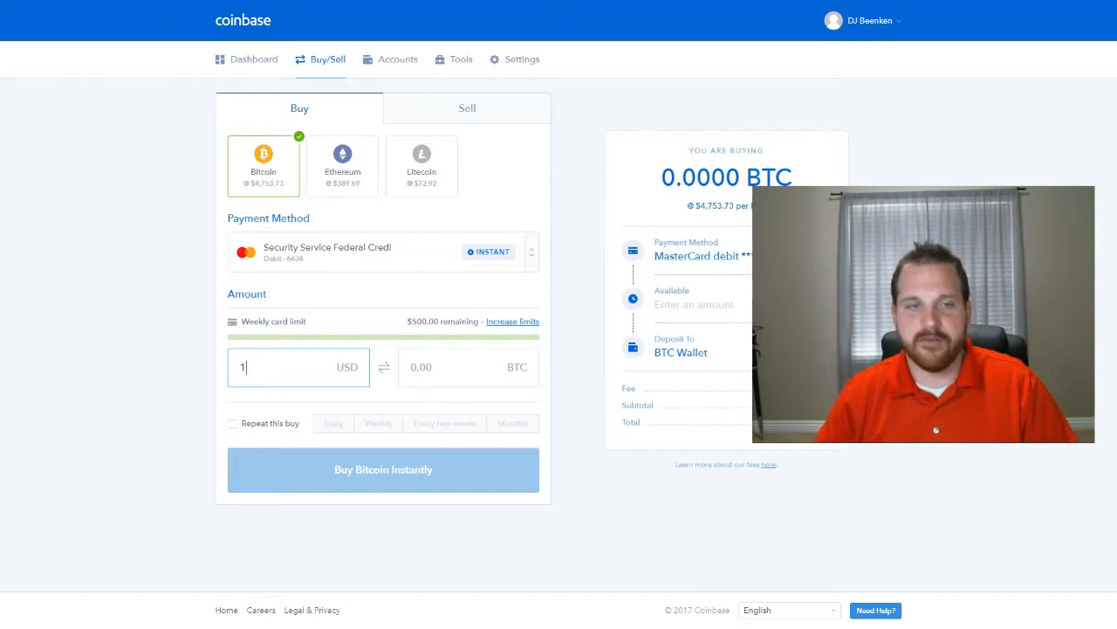
text(00)
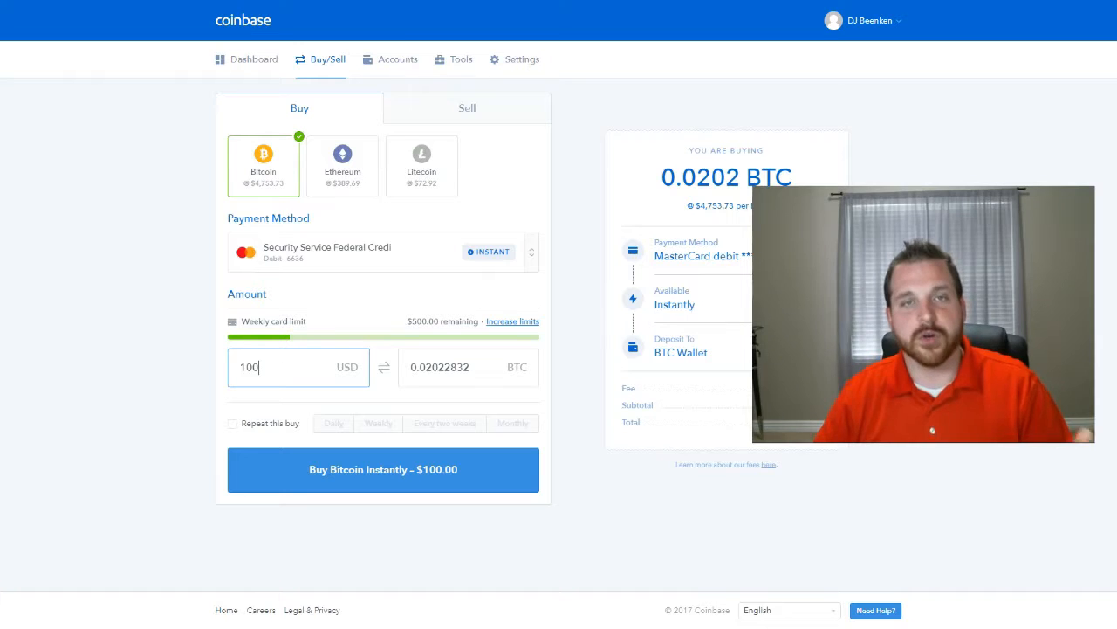
click(468, 367)
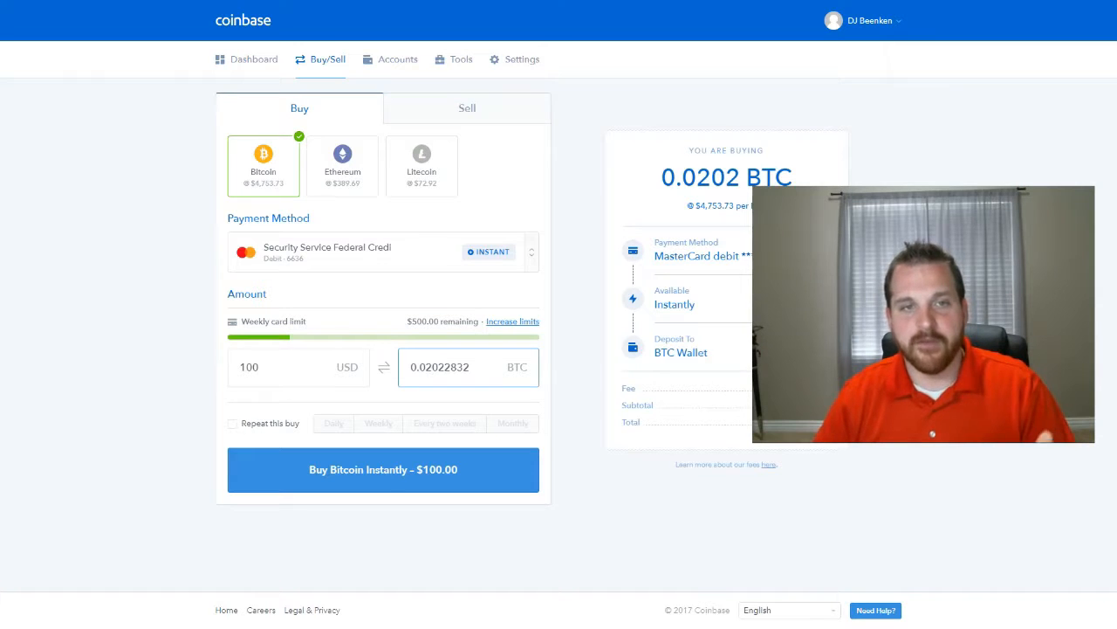
click(342, 166)
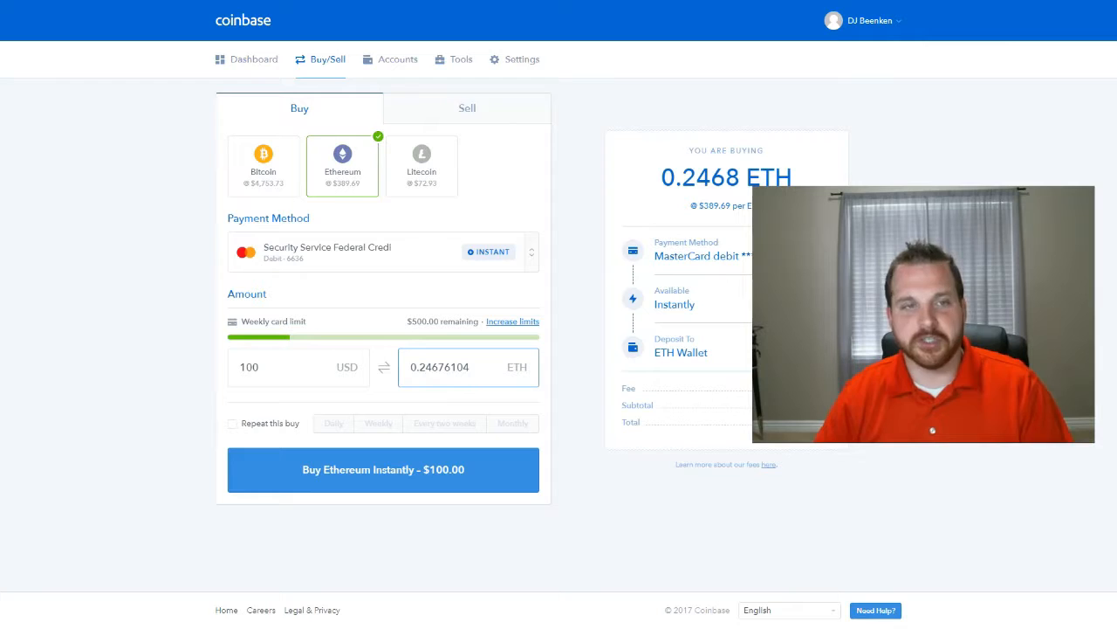
- Switch to Litecoin and enter $100, about 1.3185 LTC
click(422, 166)
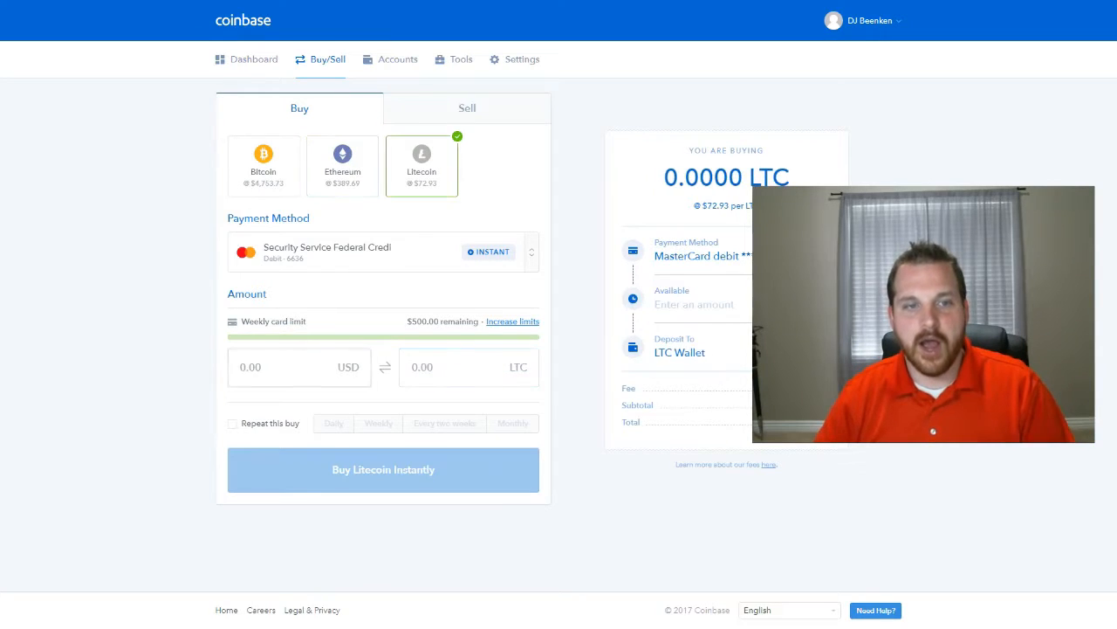
text(100)
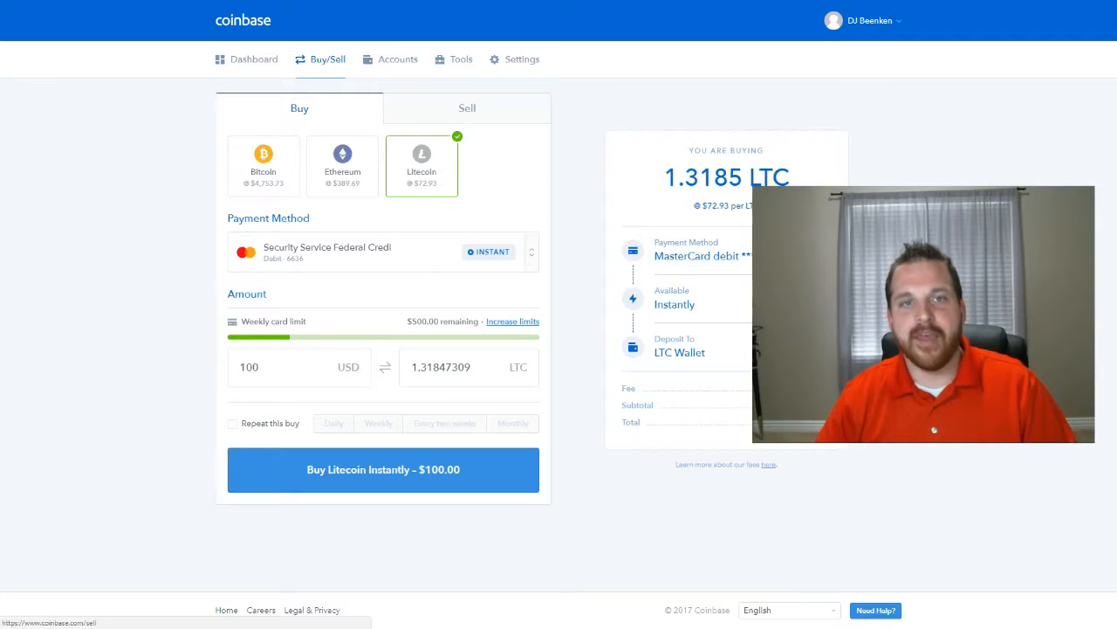
- Open the LTC Wallet under Accounts to view its Litecoin purchase and send history
click(397, 59)
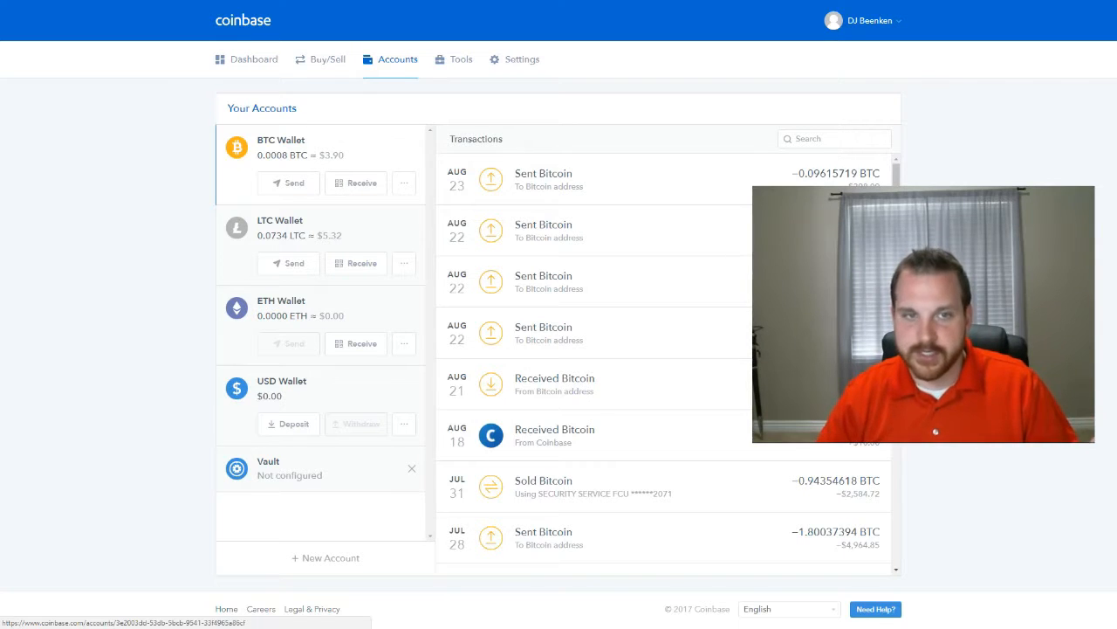
click(288, 227)
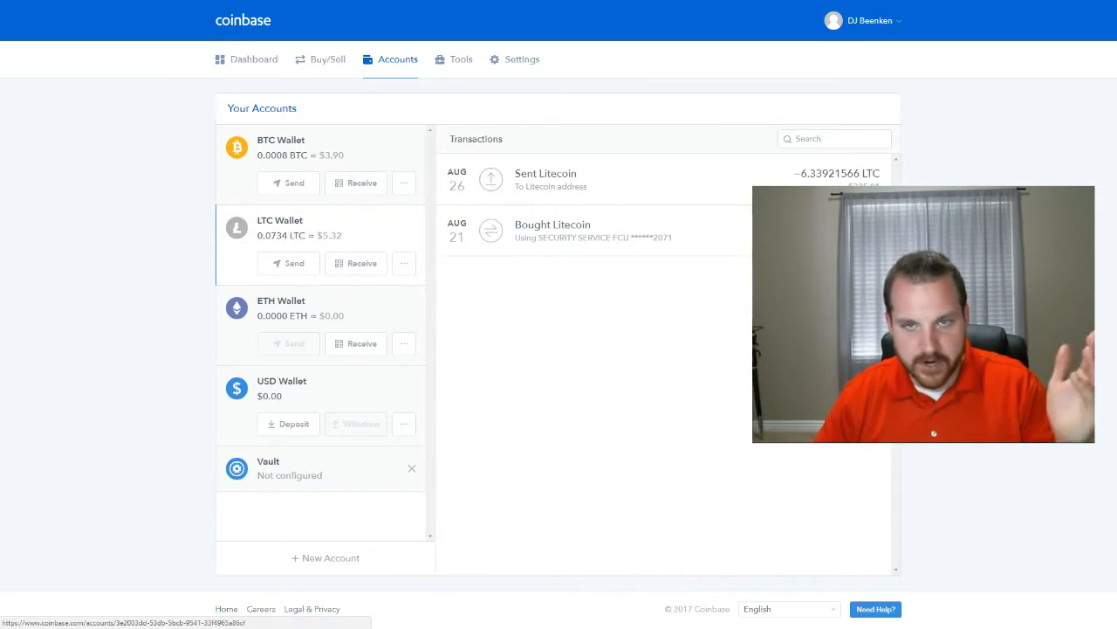